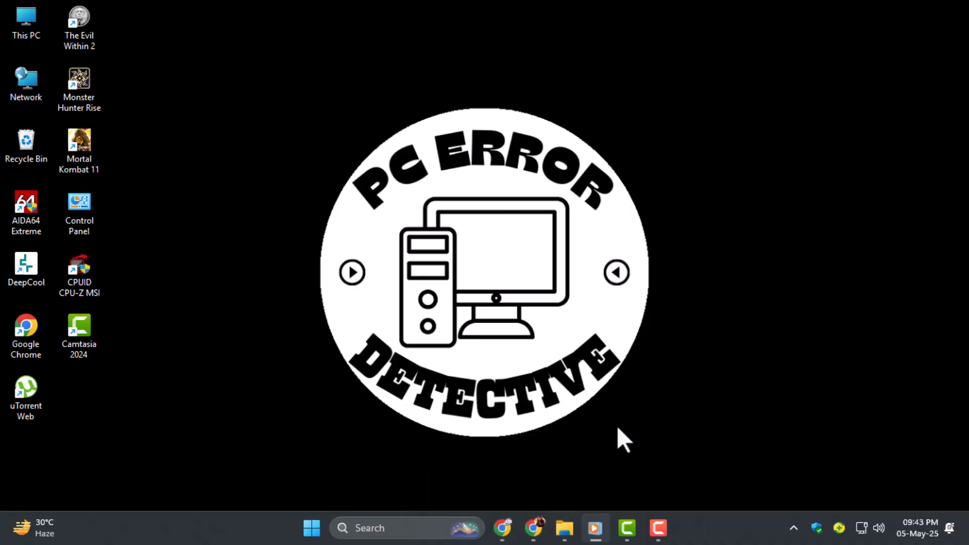
# - Launch Google Chrome from its desktop shortcut to reach rainmeter.net
pyautogui.click(503, 528)
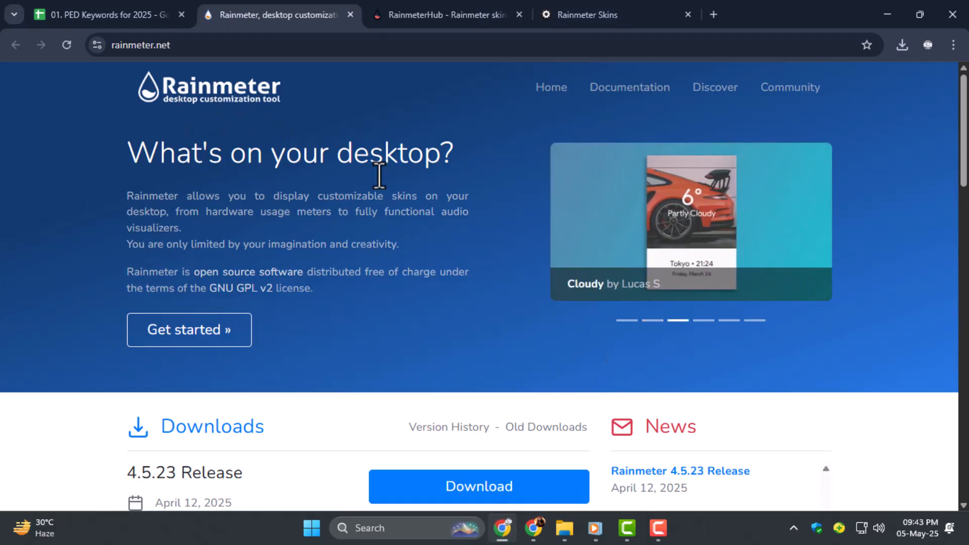
# - Download the Rainmeter-4.5.23.exe installer from the Downloads section
pyautogui.scroll(-3)
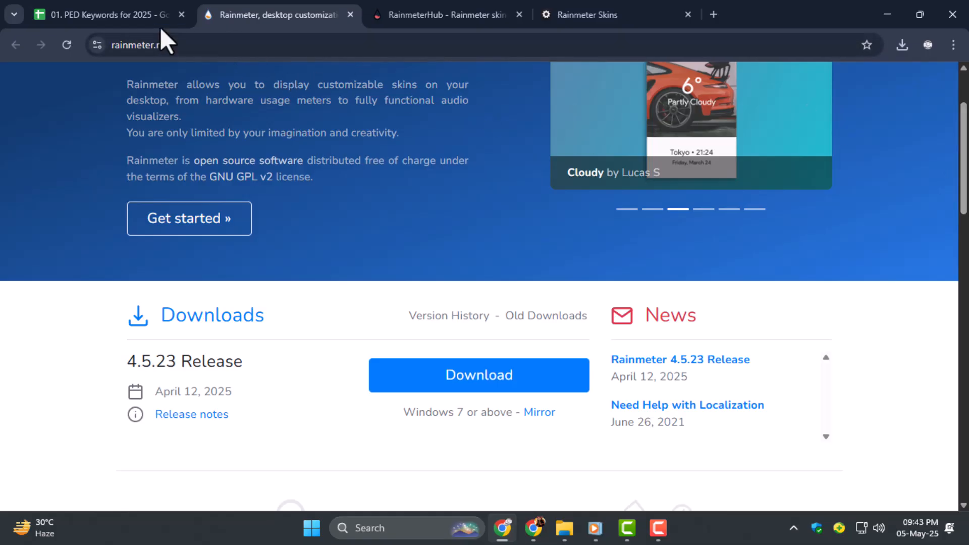
pyautogui.moveTo(602, 345)
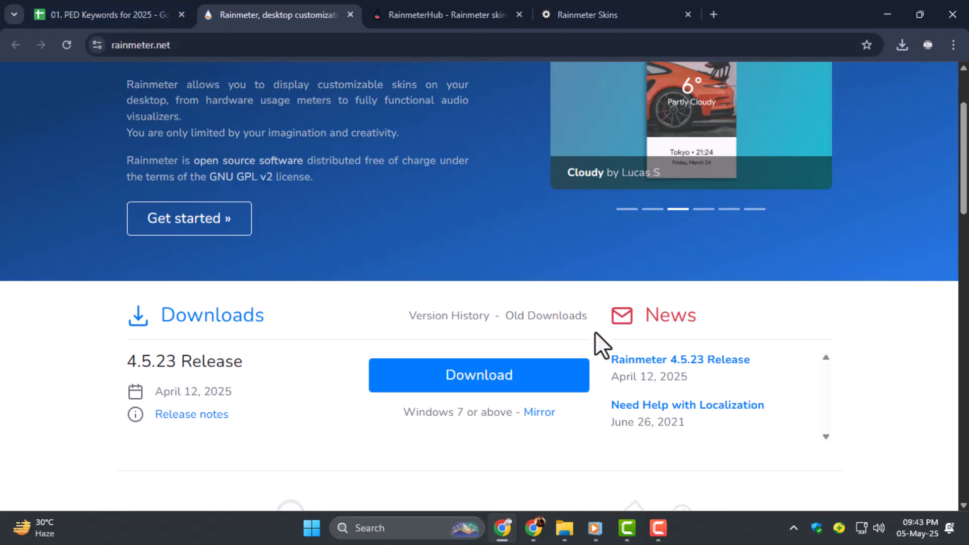
pyautogui.click(901, 45)
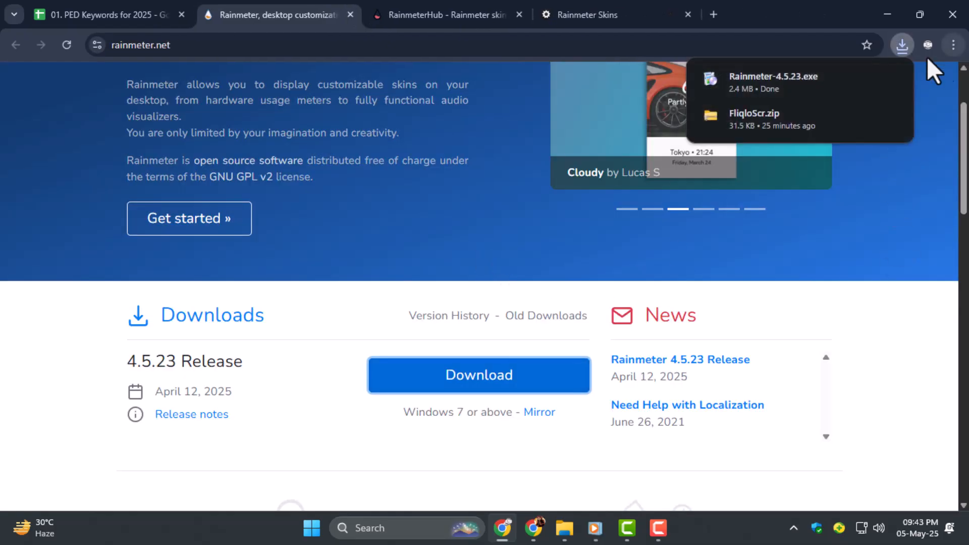
# - Run Rainmeter-4.5.23.exe in English as a standard 64-bit install into Program Files with launch on startup
pyautogui.click(773, 75)
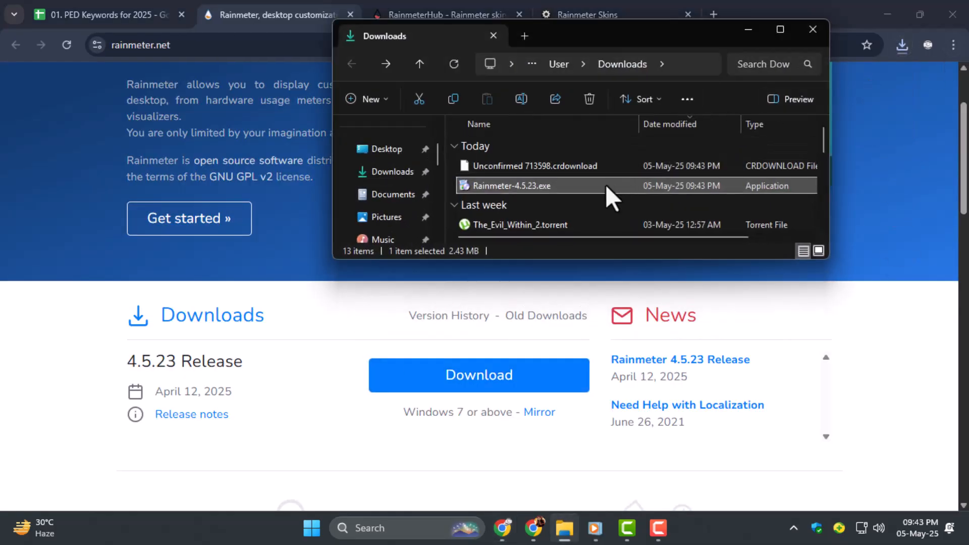
pyautogui.doubleClick(513, 186)
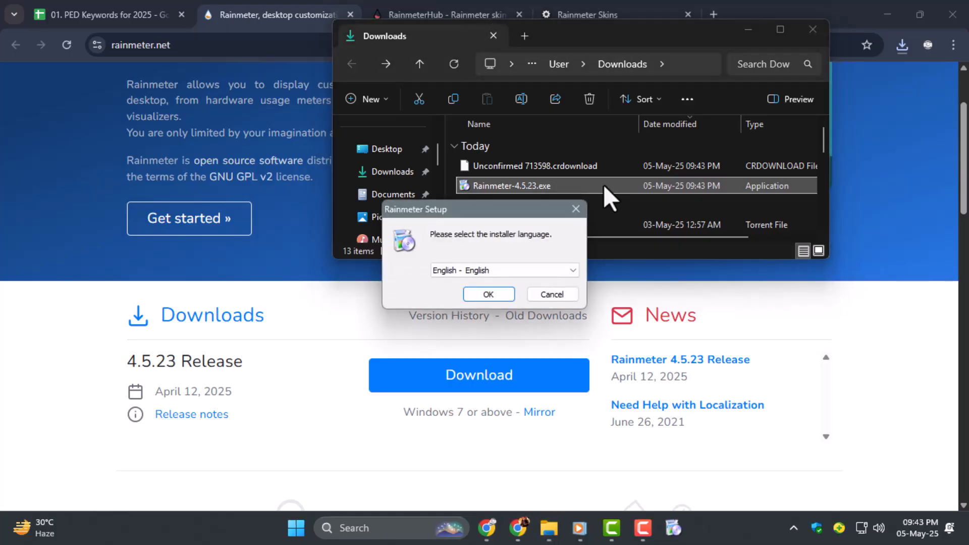
pyautogui.click(487, 293)
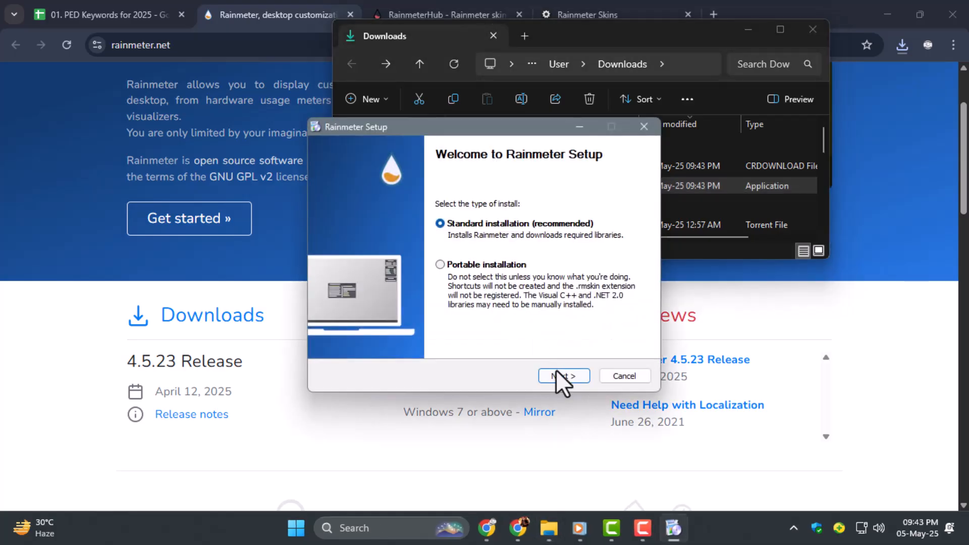
pyautogui.click(563, 375)
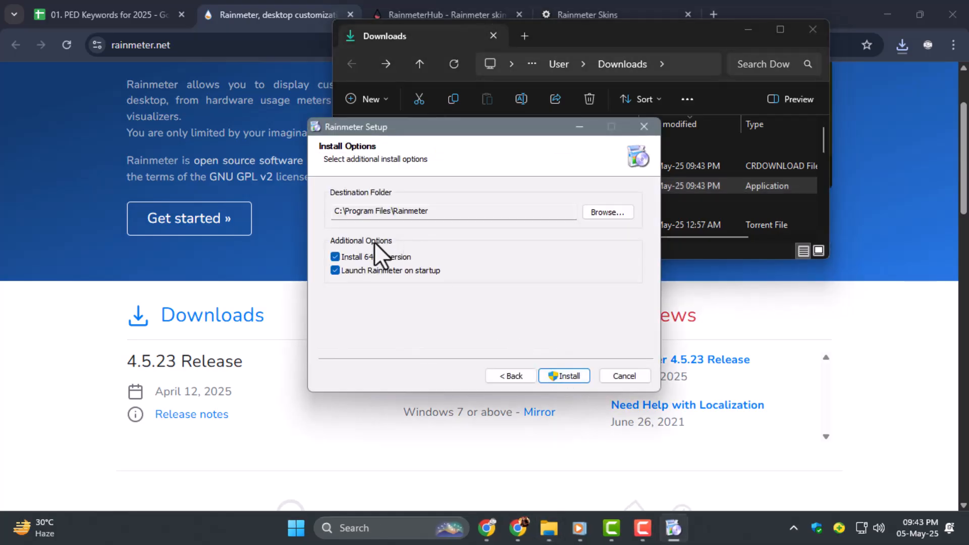
pyautogui.moveTo(564, 376)
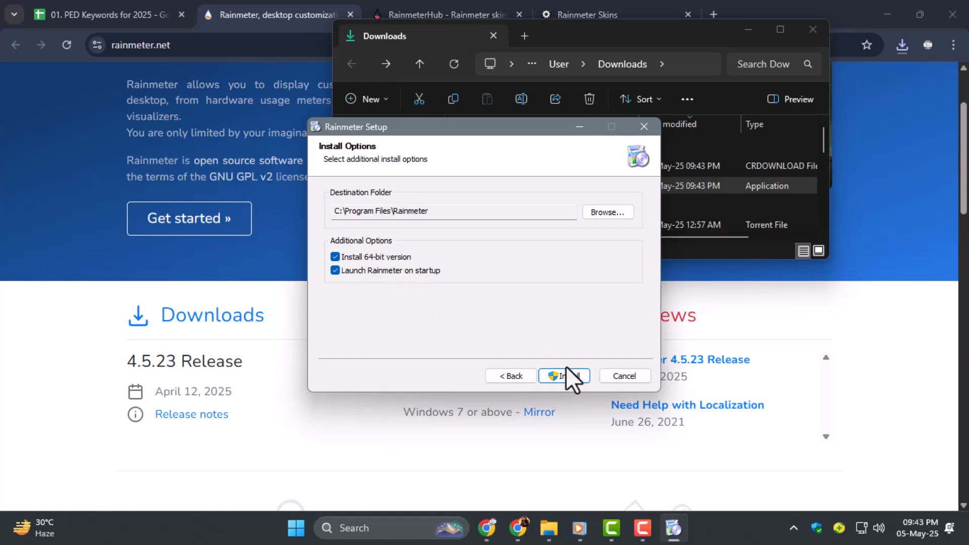
pyautogui.moveTo(569, 361)
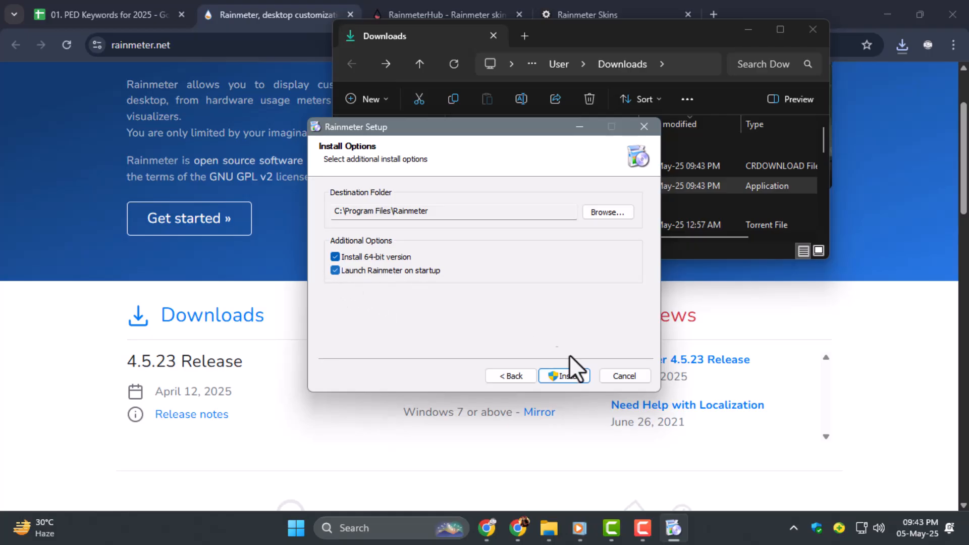
pyautogui.click(564, 376)
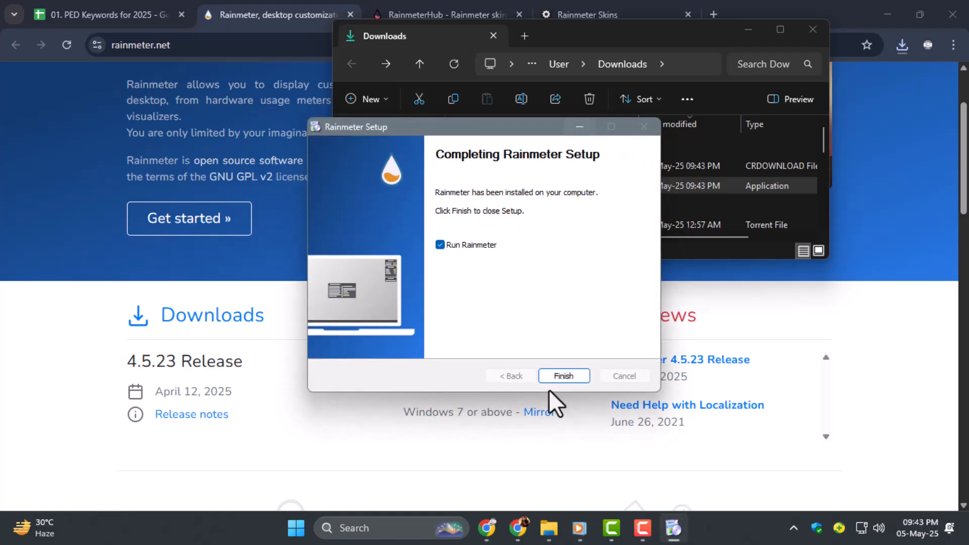
# - Finish setup with Run Rainmeter checked and close the Downloads folder window
pyautogui.click(562, 375)
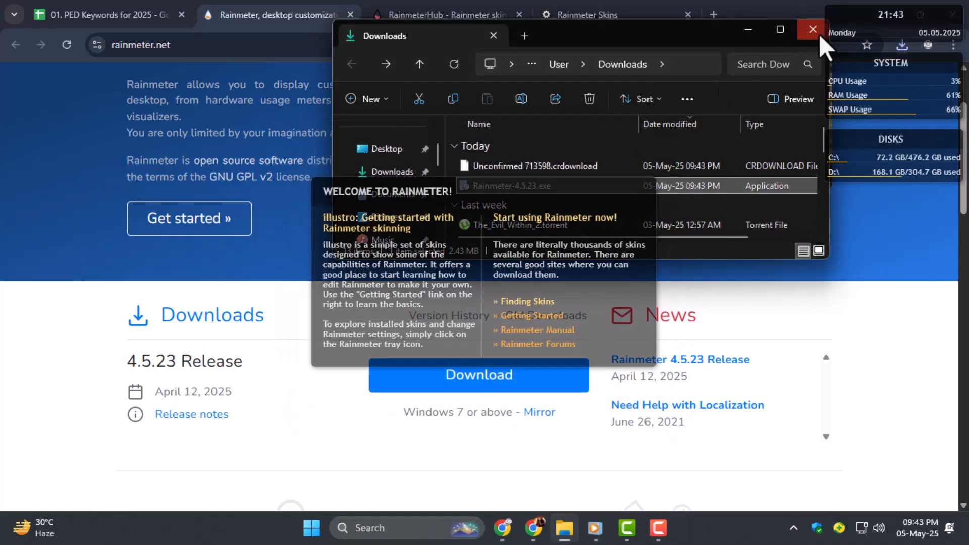
pyautogui.click(812, 29)
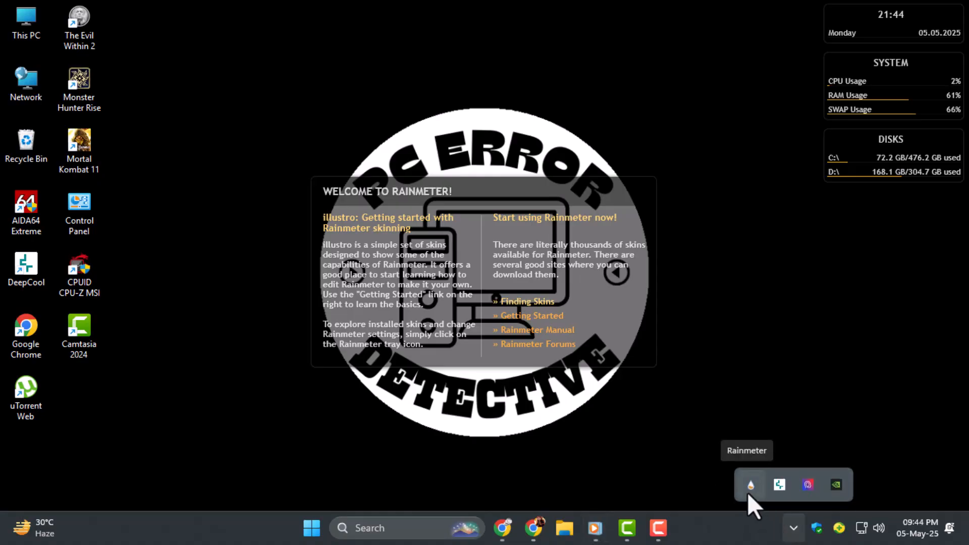
# - In Manage Rainmeter, unload illustro\Clock\Clock.ini and expand the Disk folder
pyautogui.click(751, 484)
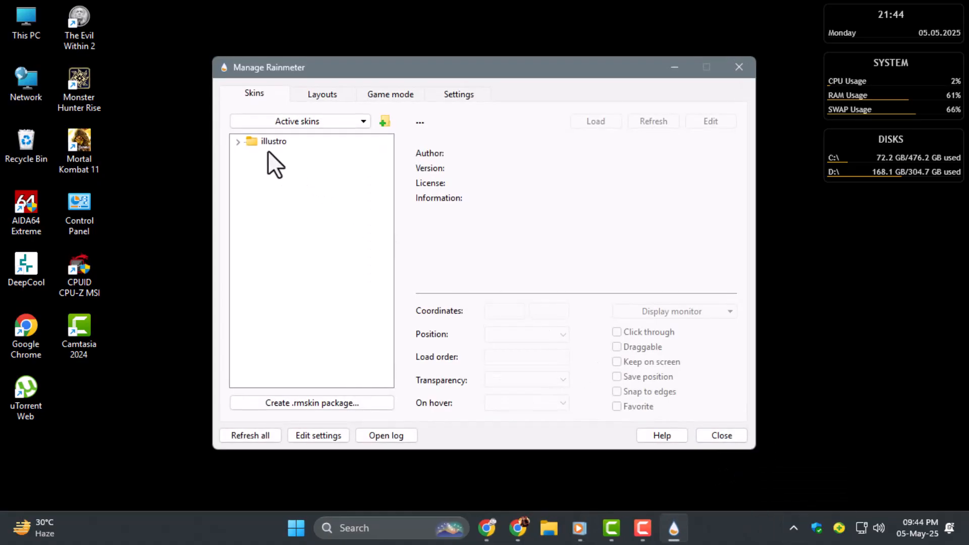
pyautogui.click(238, 141)
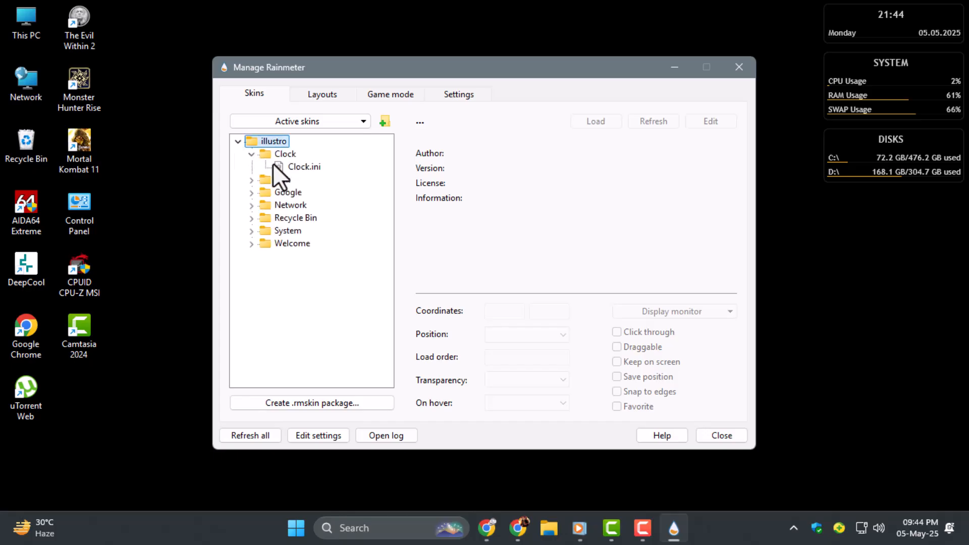
pyautogui.click(303, 166)
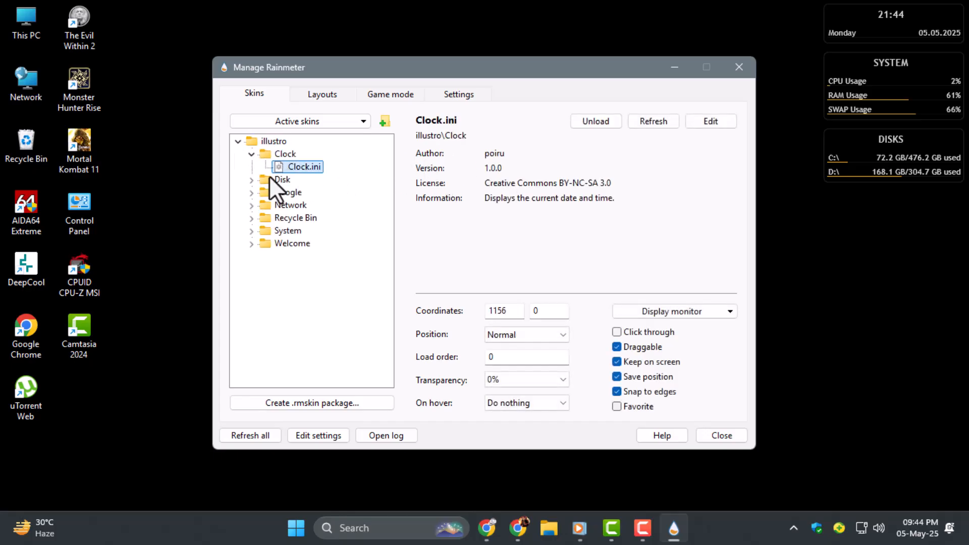
pyautogui.moveTo(596, 120)
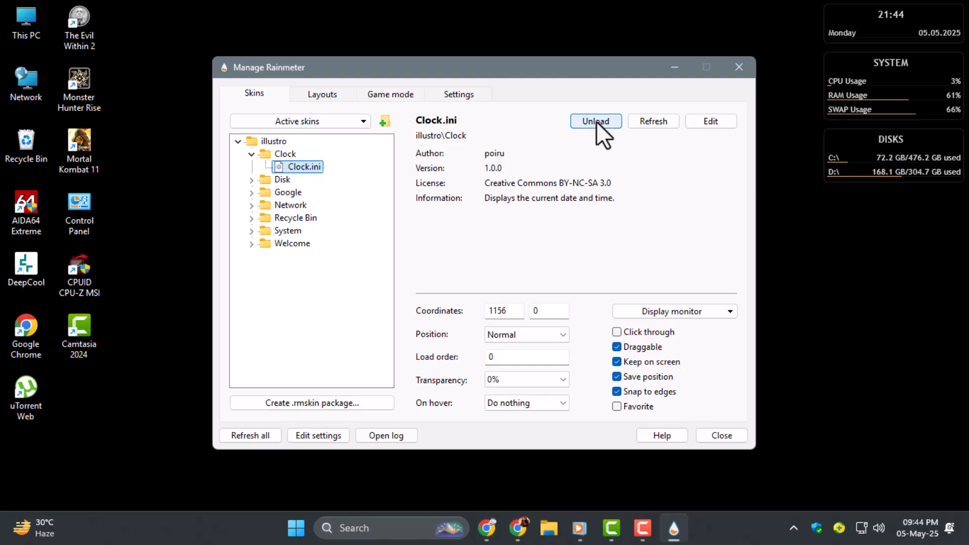
pyautogui.click(595, 121)
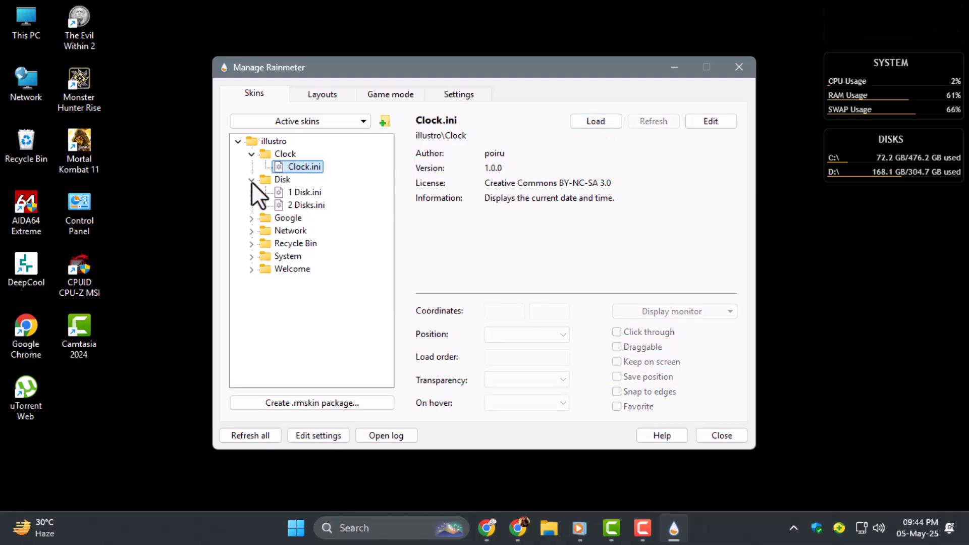
pyautogui.click(304, 192)
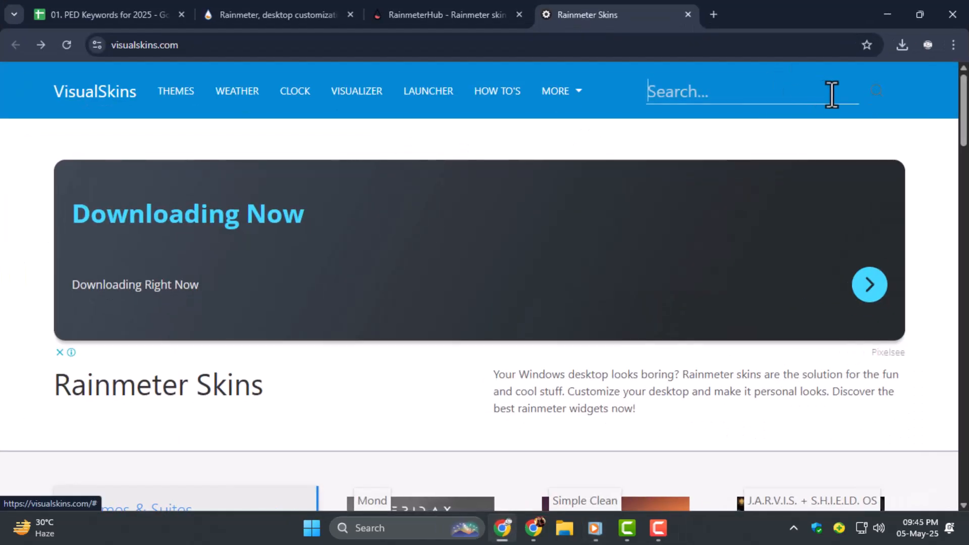
# - Search 'mond' on visualskins.com and download the Mond skin file
pyautogui.write('m')
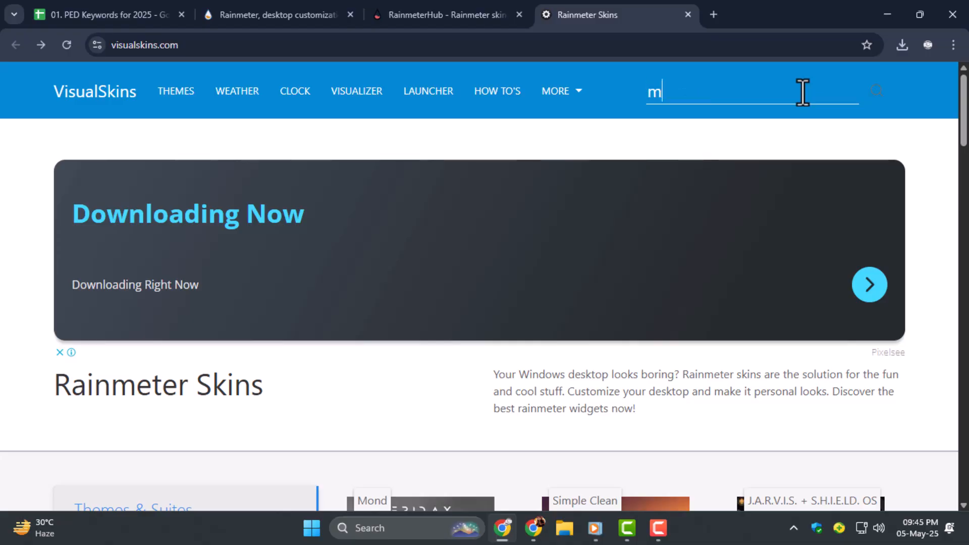
pyautogui.write('ond')
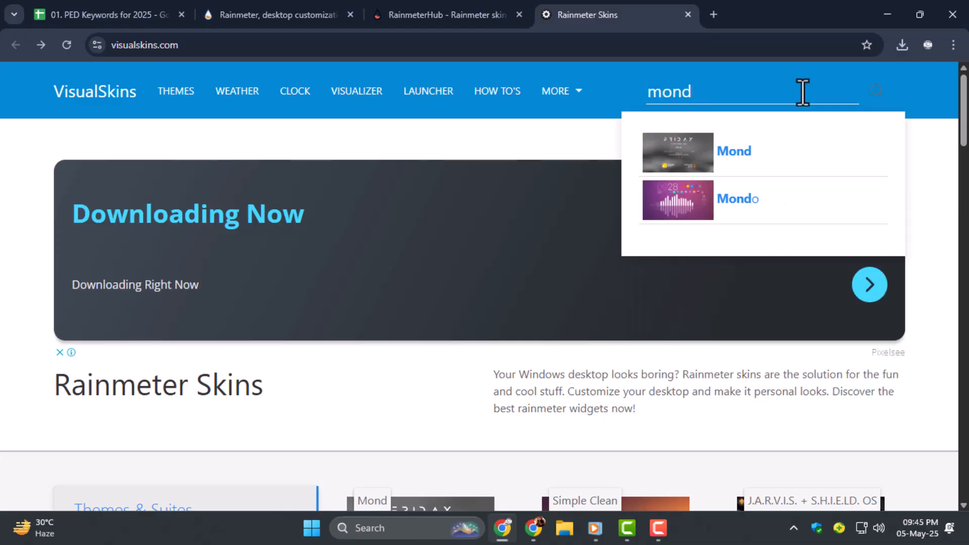
pyautogui.click(734, 151)
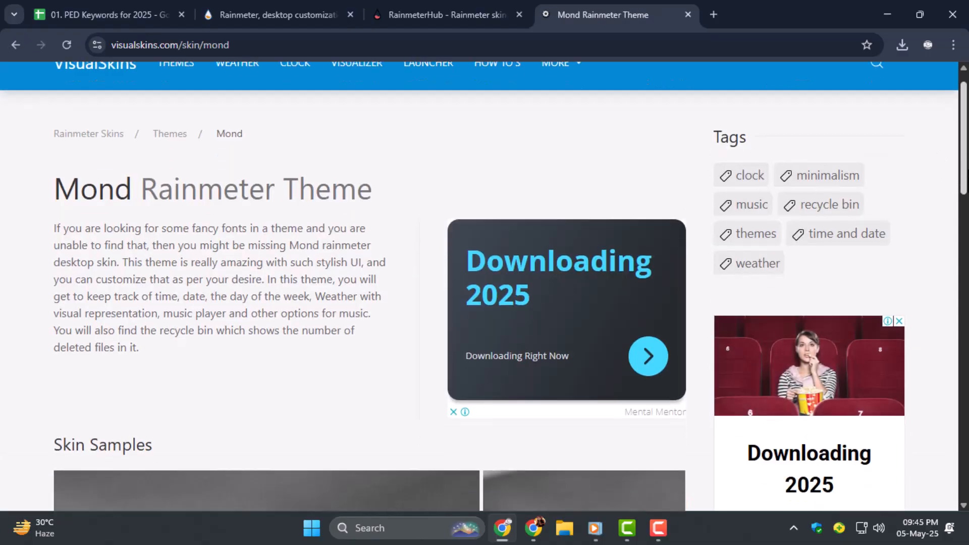
pyautogui.scroll(-3)
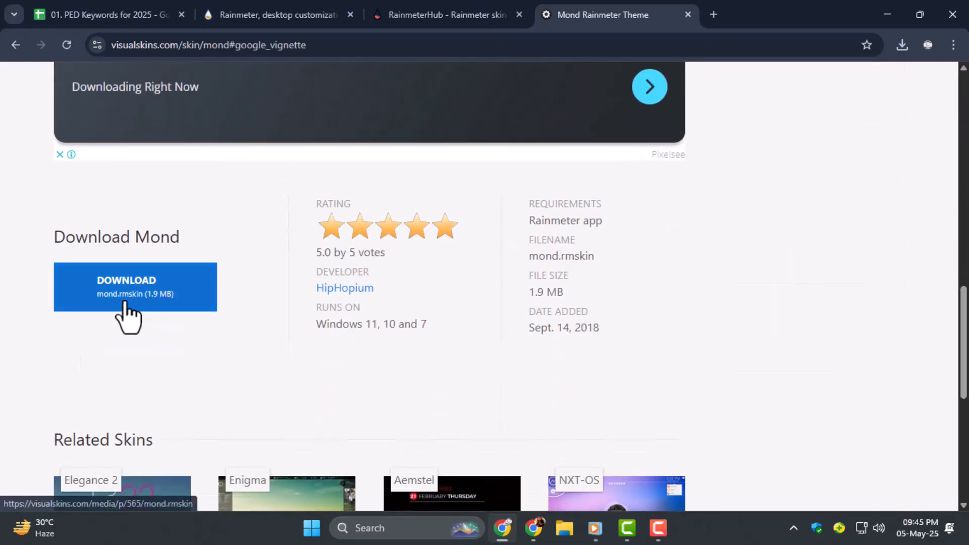
pyautogui.click(134, 287)
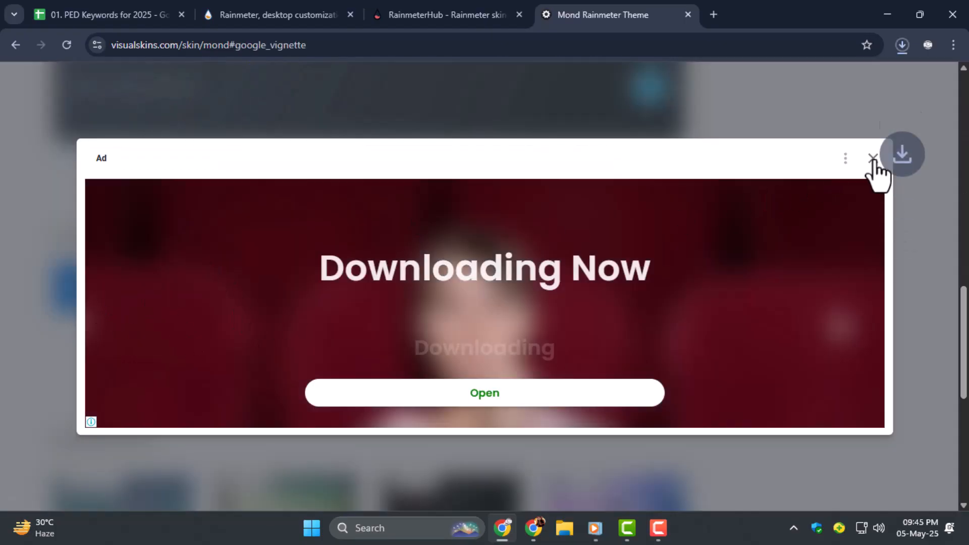
pyautogui.click(872, 157)
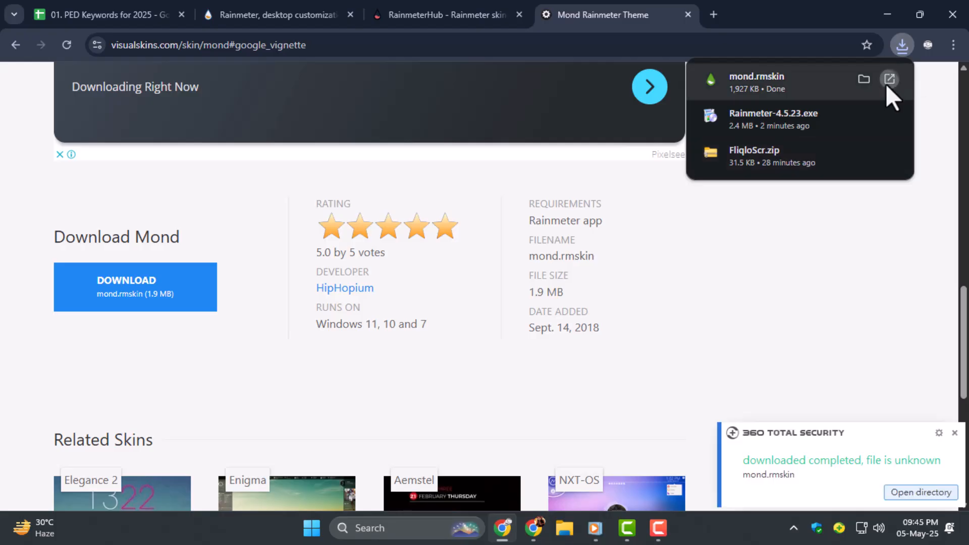
# - Install mond.rmskin with its layout into Rainmeter and bring up the skin manager
pyautogui.click(888, 79)
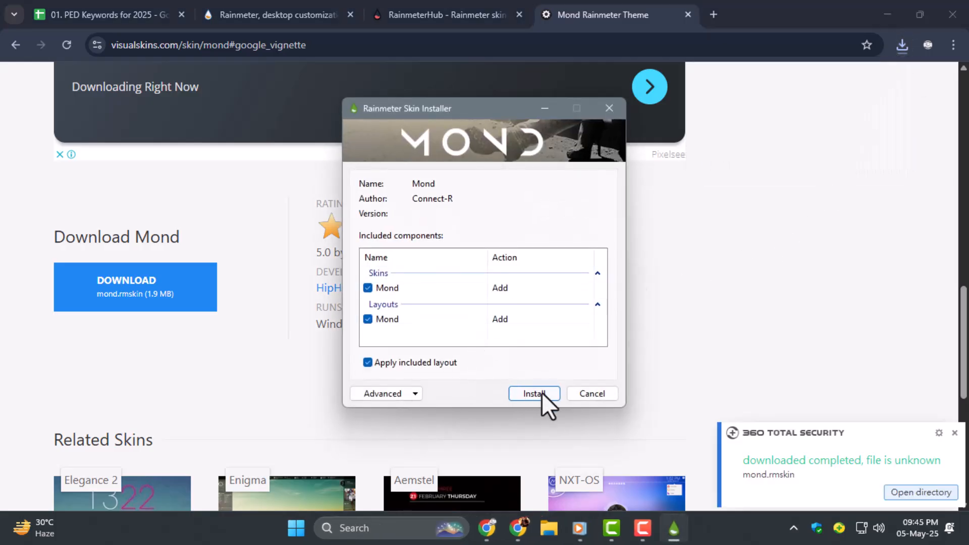
pyautogui.click(533, 394)
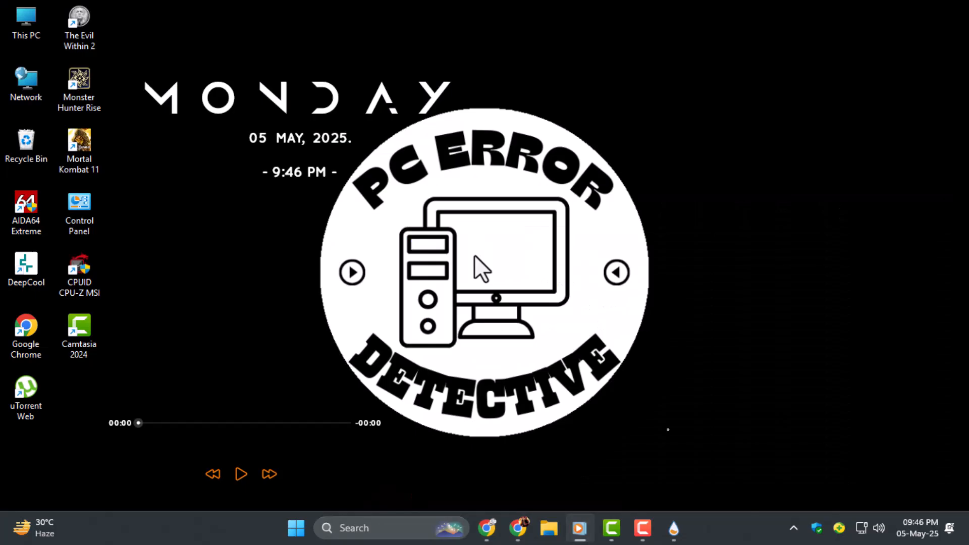
pyautogui.moveTo(689, 489)
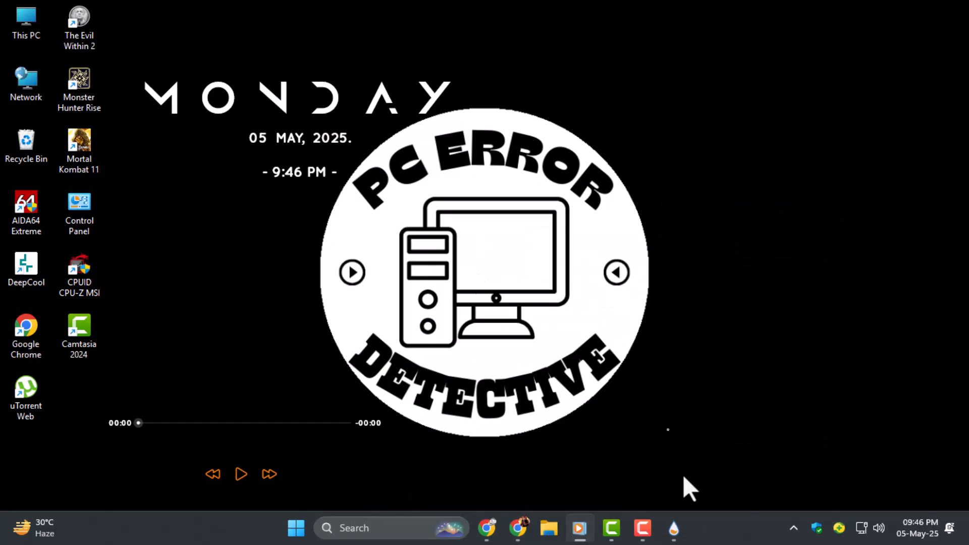
pyautogui.click(673, 528)
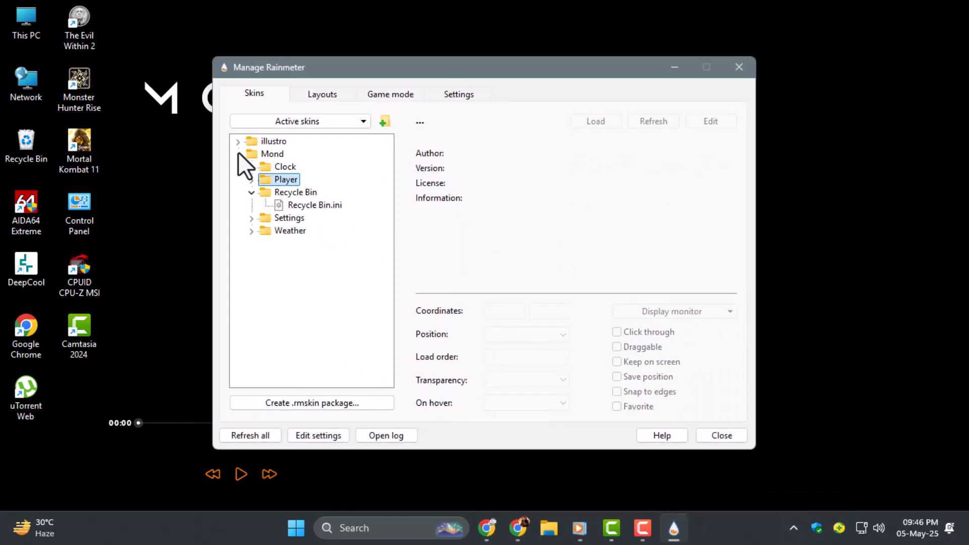
# - Select Mond > Clock > Clock.ini and place its day, date and time widget at the desktop's top right
pyautogui.click(271, 153)
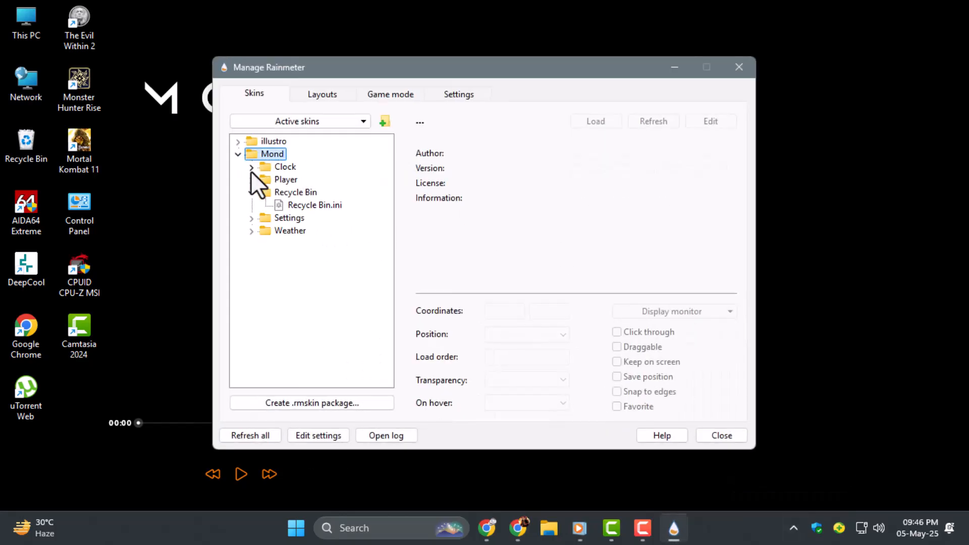
pyautogui.click(302, 180)
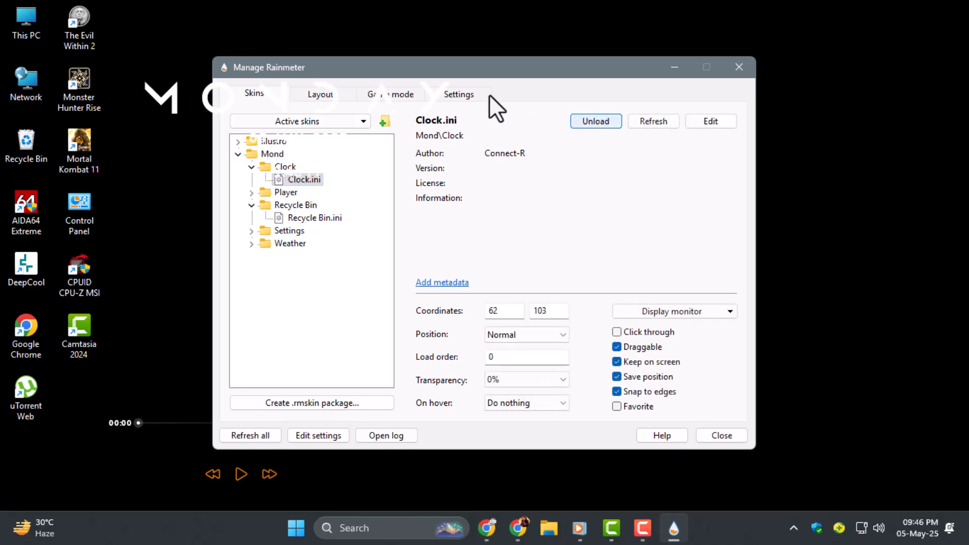
pyautogui.click(721, 435)
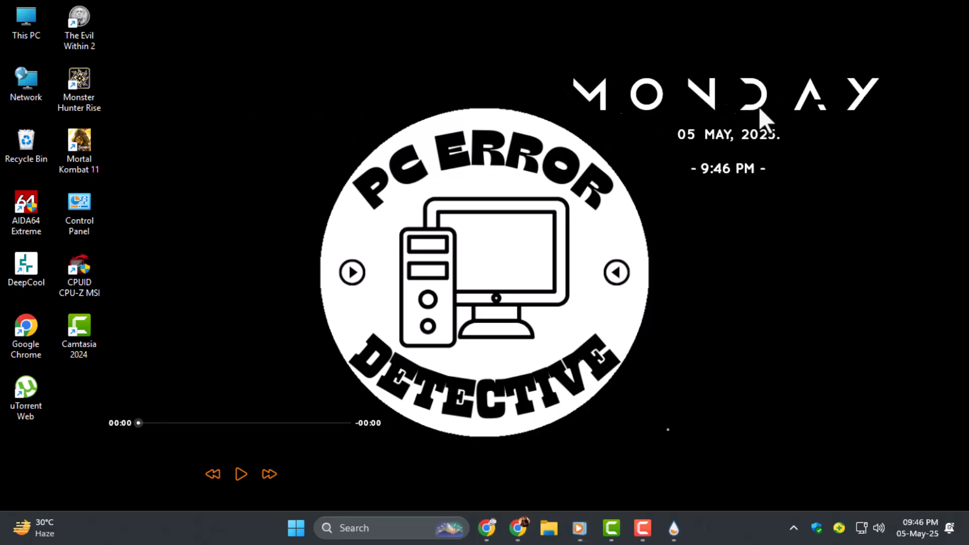